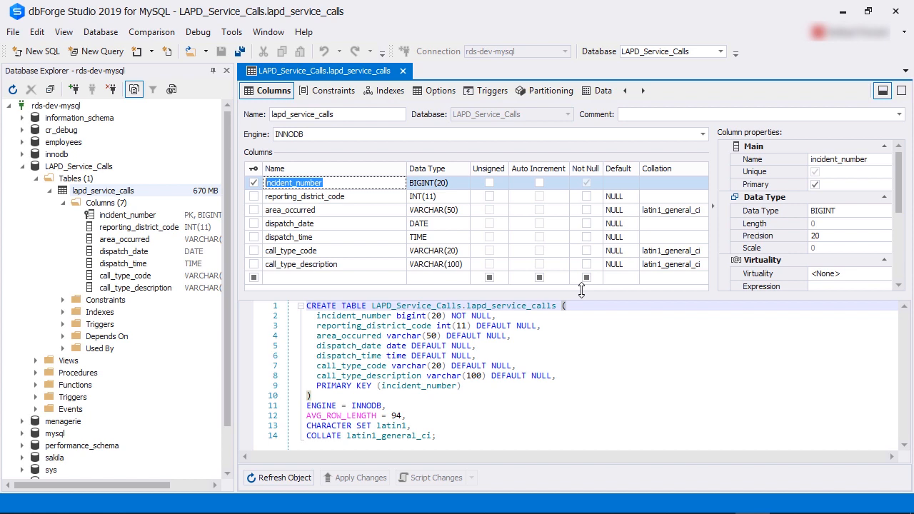
Review the incident_number column, then close the lapd_service_calls editor.
click(306, 196)
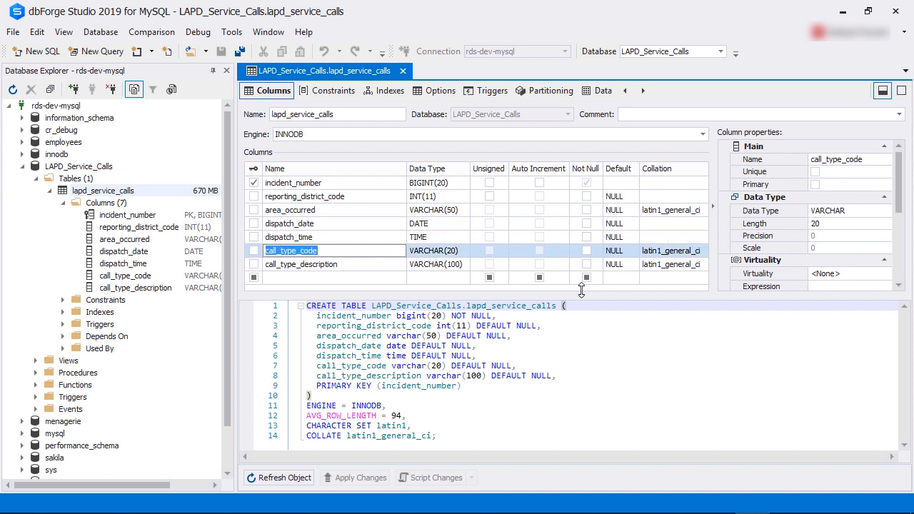
click(300, 263)
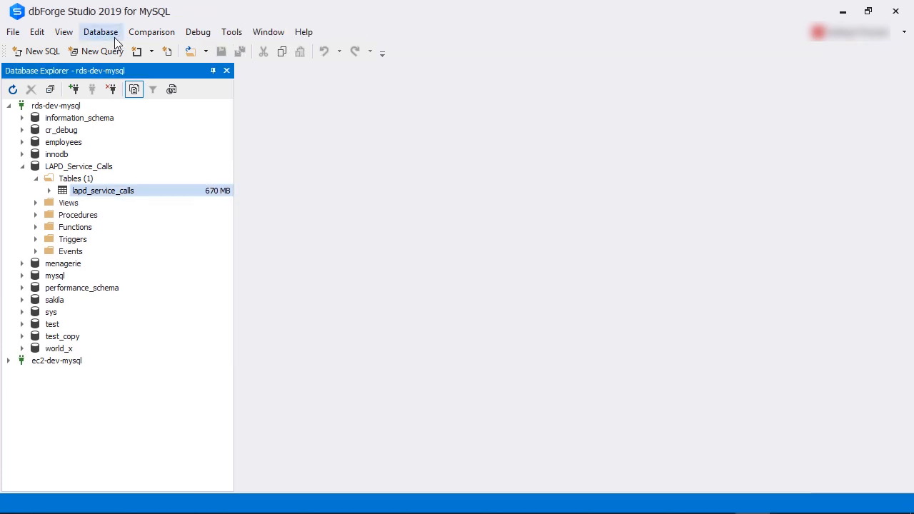
Run Analyze on lapd_service_calls in LAPD_Service_Calls via the Table Maintenance wizard.
click(100, 32)
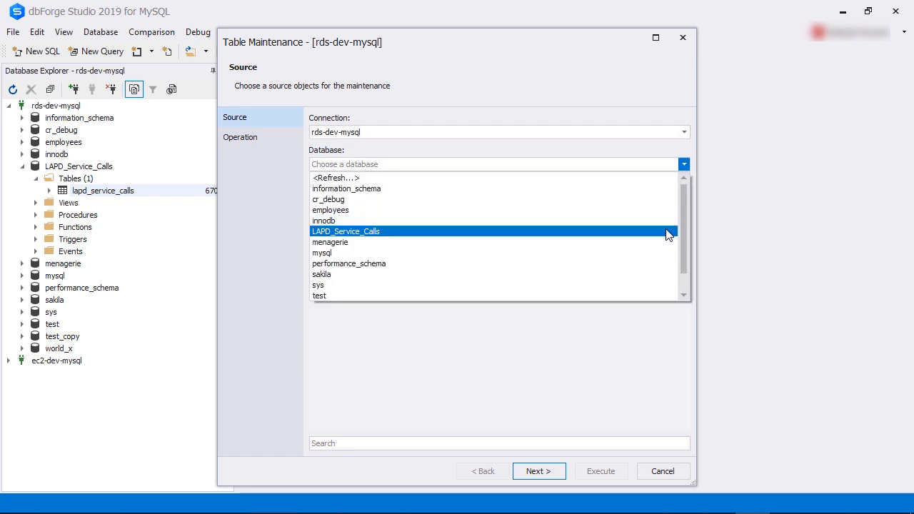
click(345, 231)
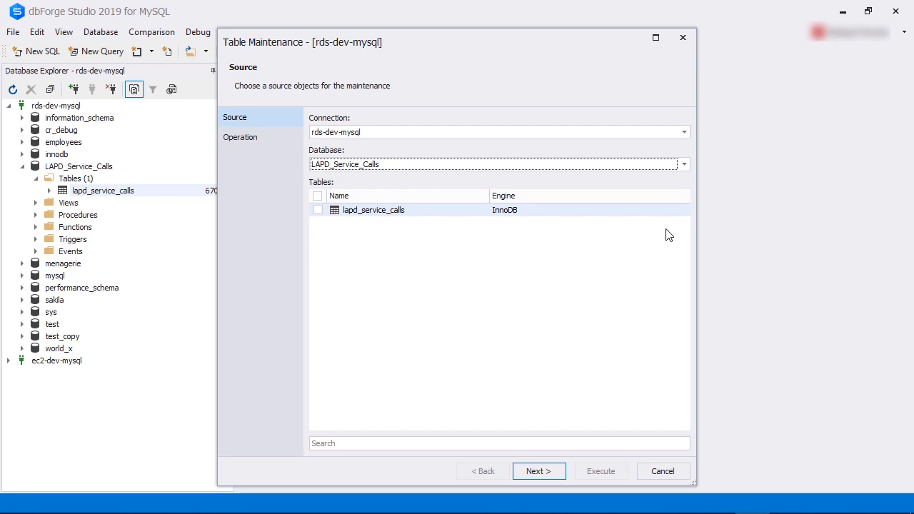
click(317, 208)
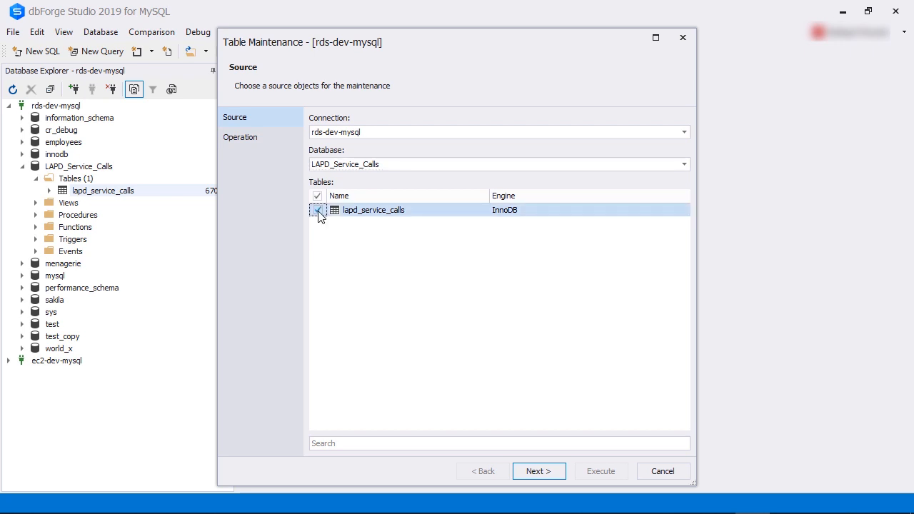
click(538, 471)
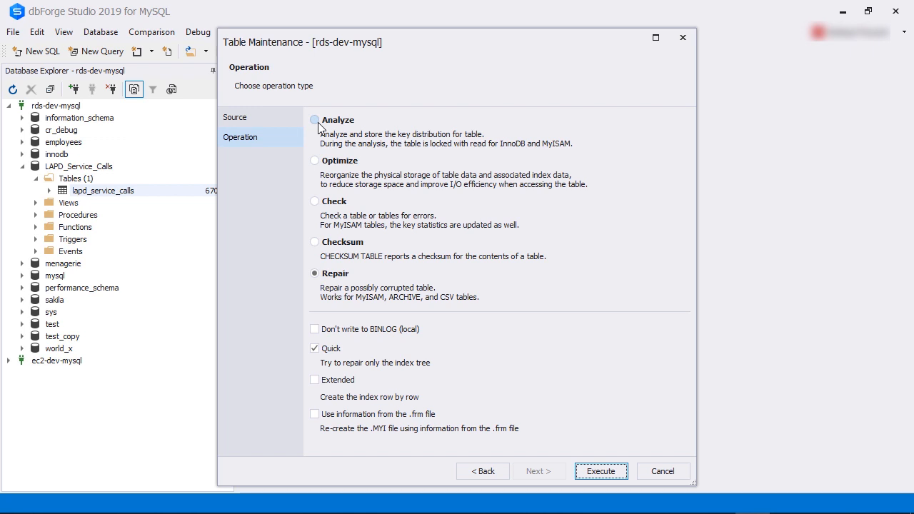
click(314, 120)
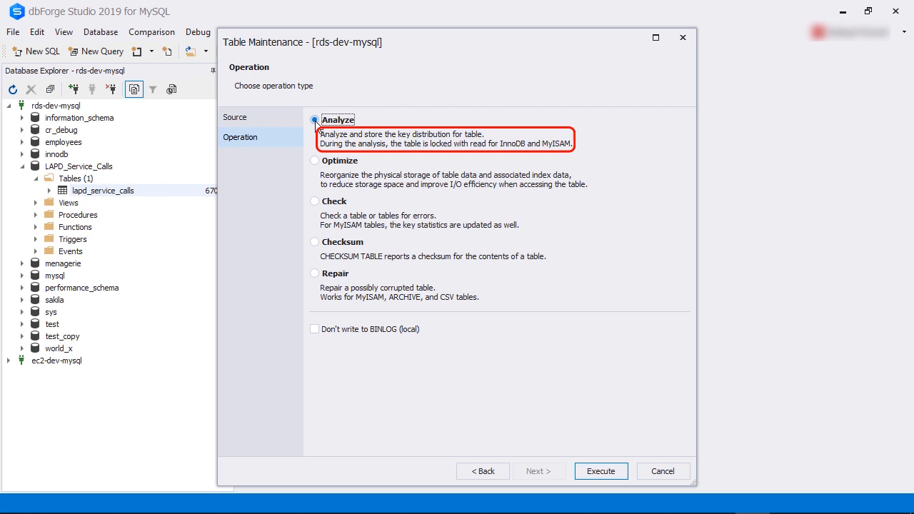
click(314, 328)
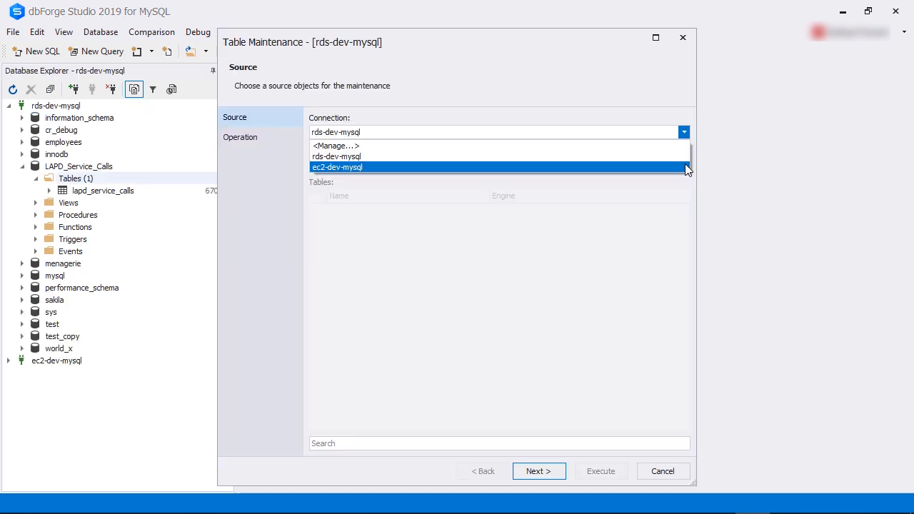
Run Optimize on the MyISAM lapd_service_calls table on the ec2-dev-mysql connection.
click(337, 167)
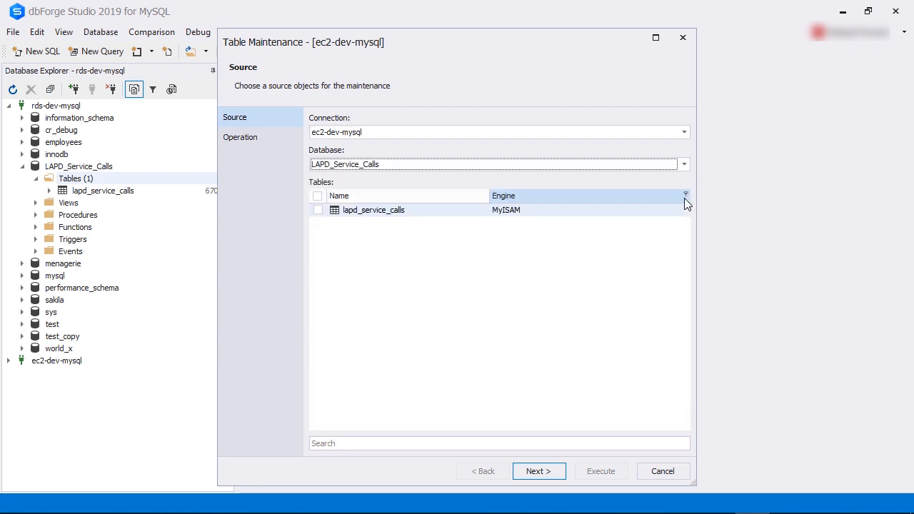
click(317, 208)
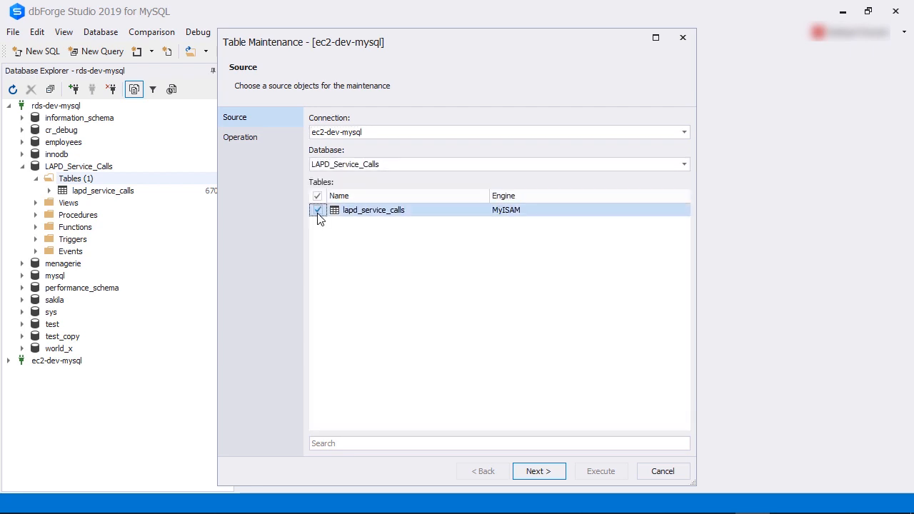
click(538, 472)
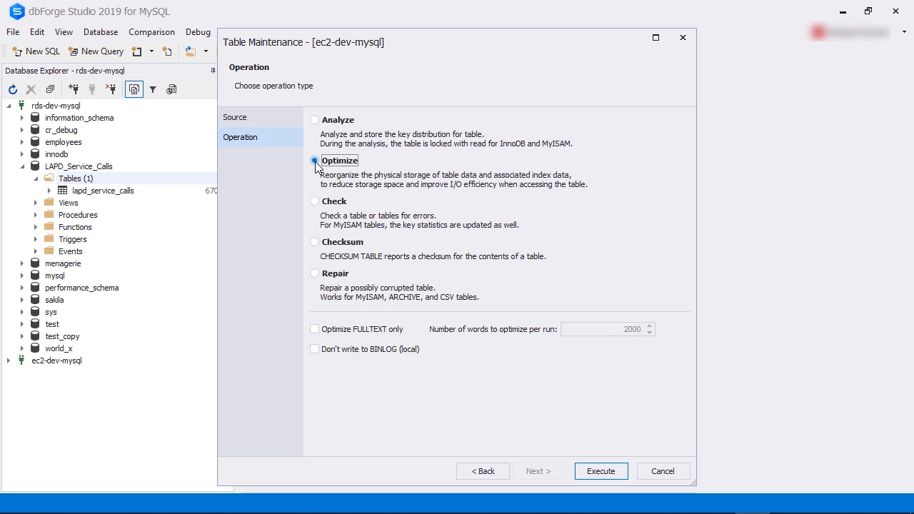
click(600, 471)
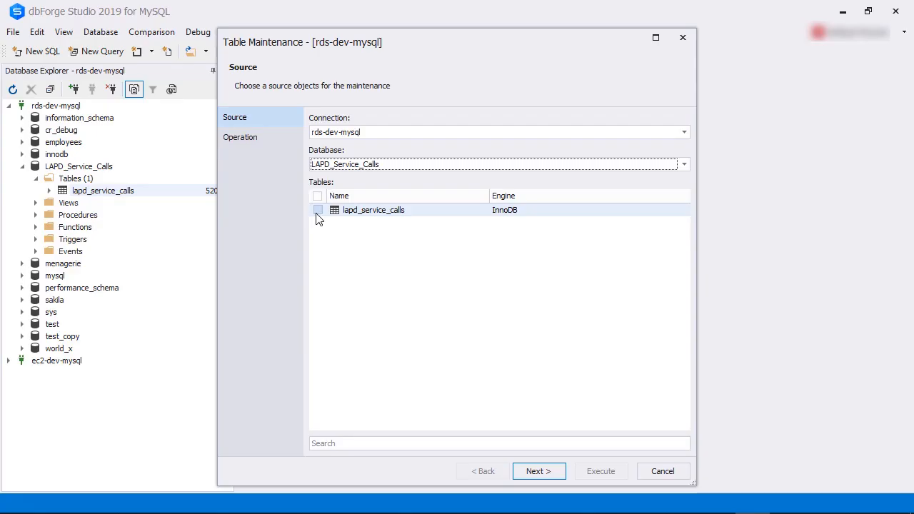
Choose Check for rds-dev-mysql's lapd_service_calls, reviewing the levels and keeping Quick.
click(317, 208)
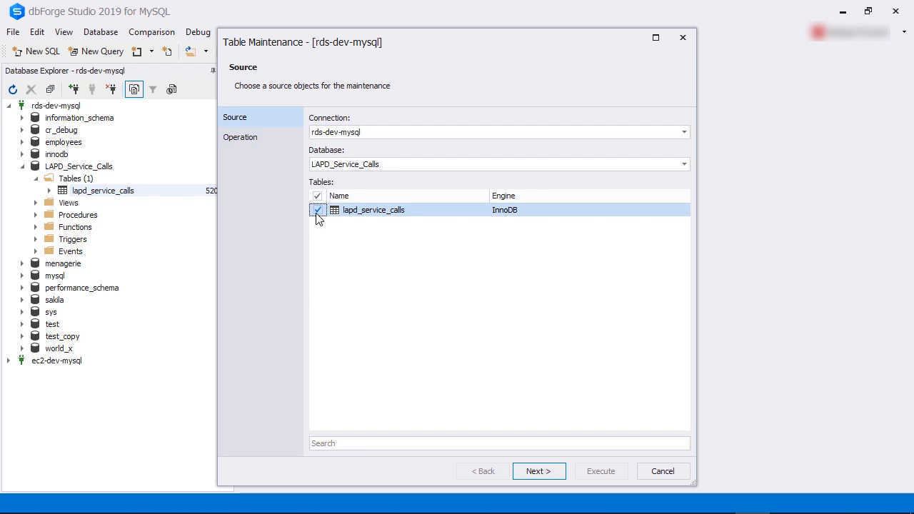
click(539, 471)
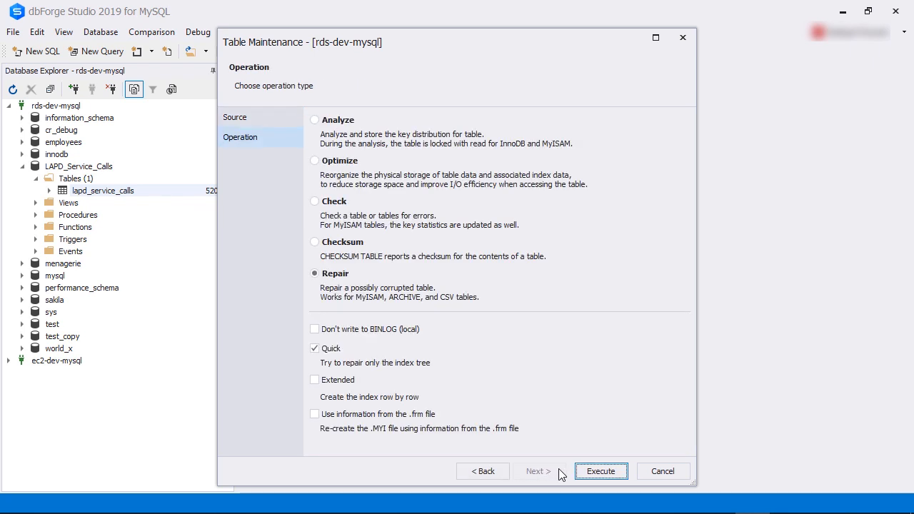
click(315, 202)
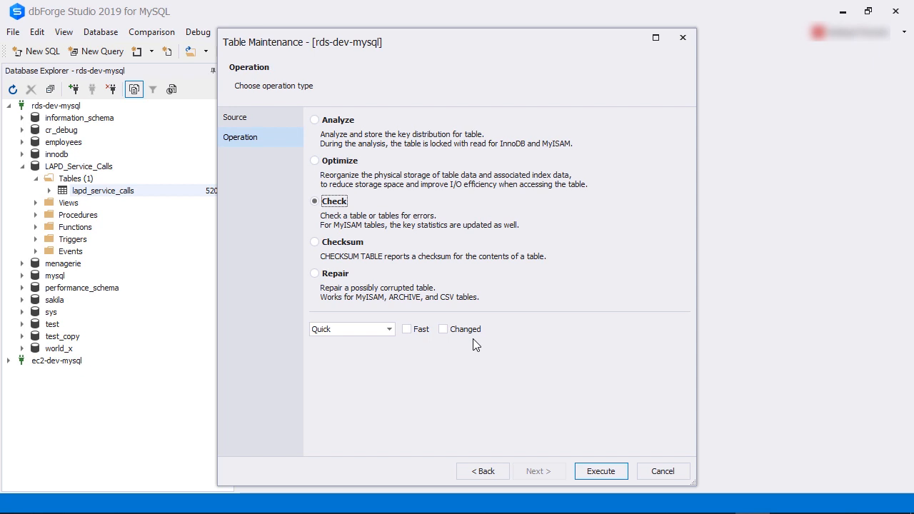
click(388, 328)
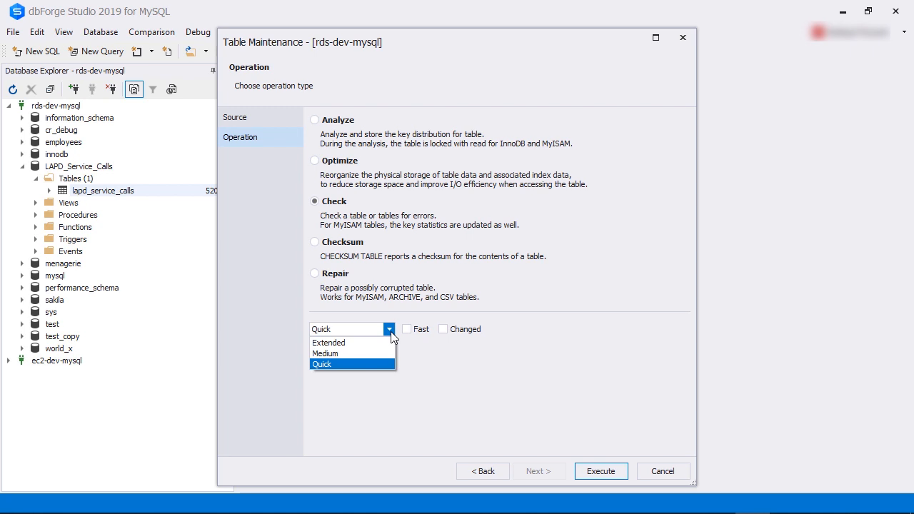
mouse_move(350, 353)
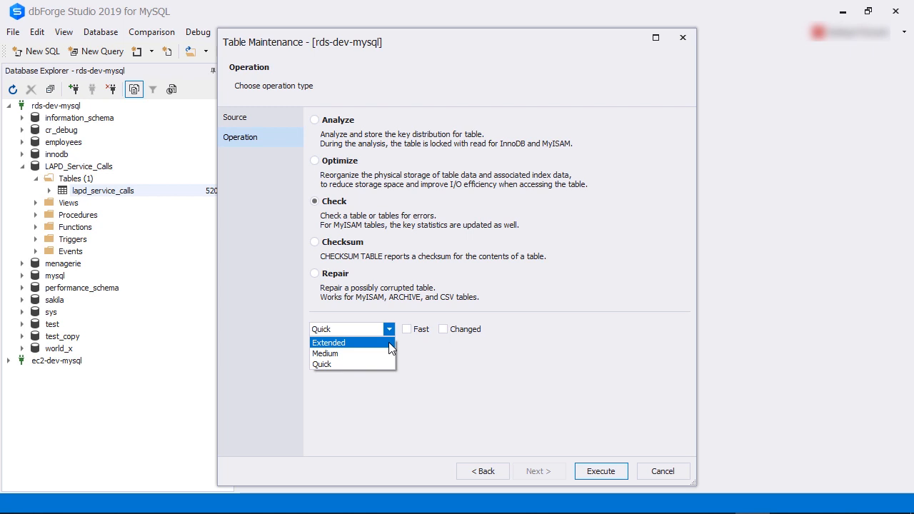
mouse_move(377, 364)
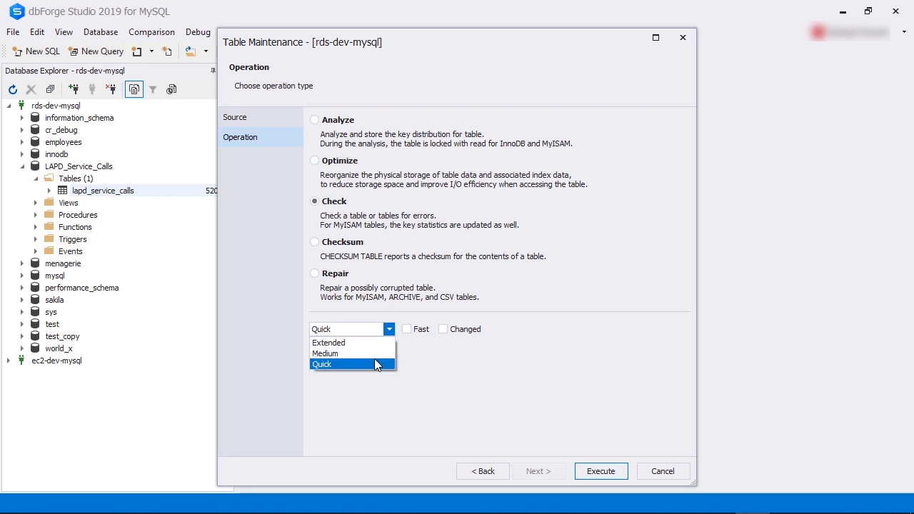
click(322, 364)
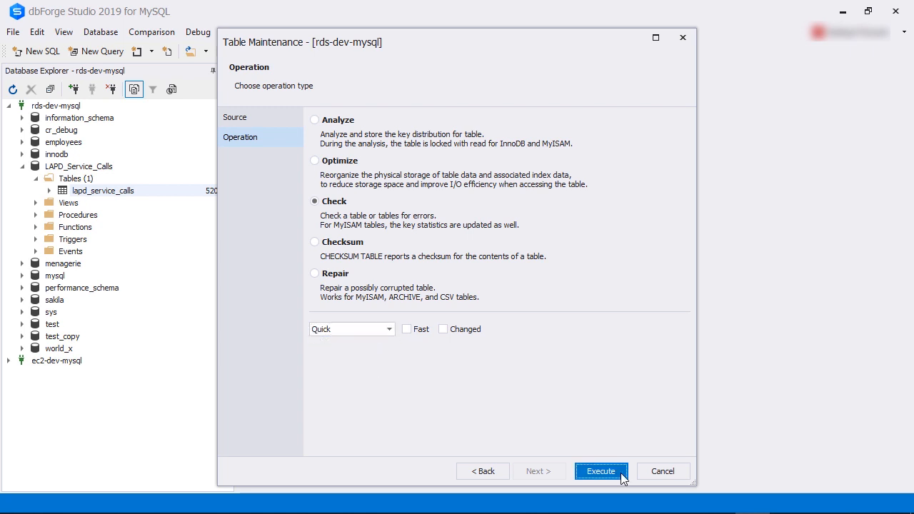
Execute the Quick CHECK TABLE on lapd_service_calls.
click(599, 471)
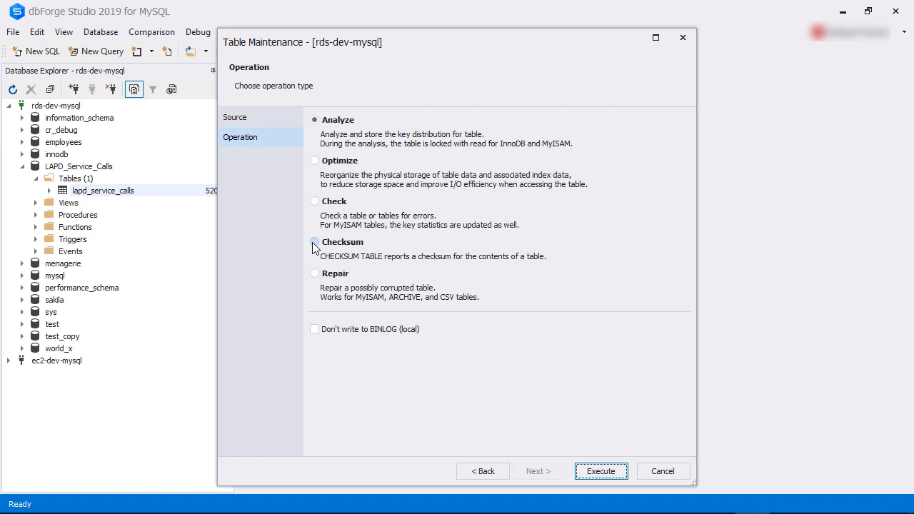
click(314, 243)
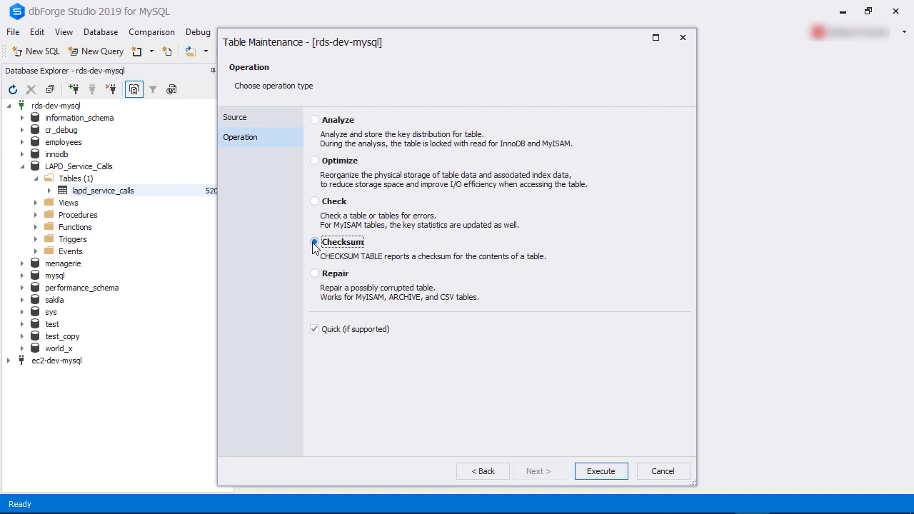
click(314, 328)
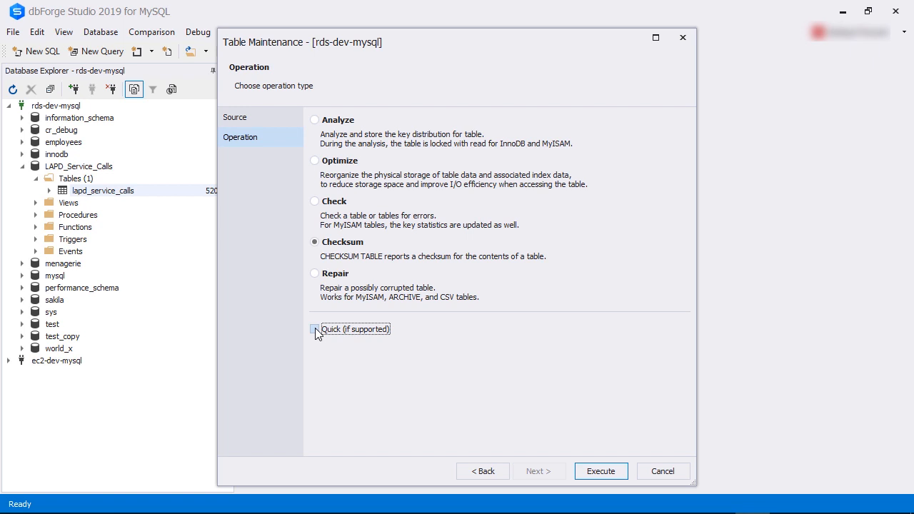
click(600, 471)
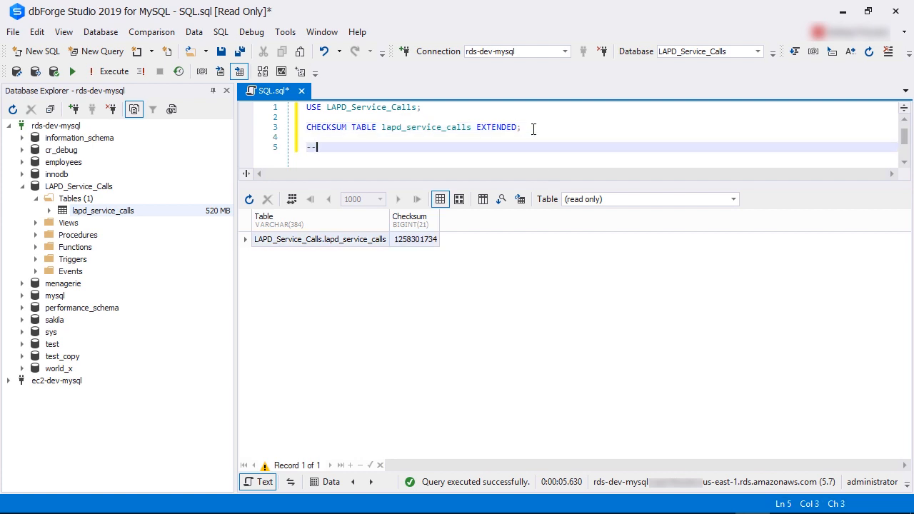
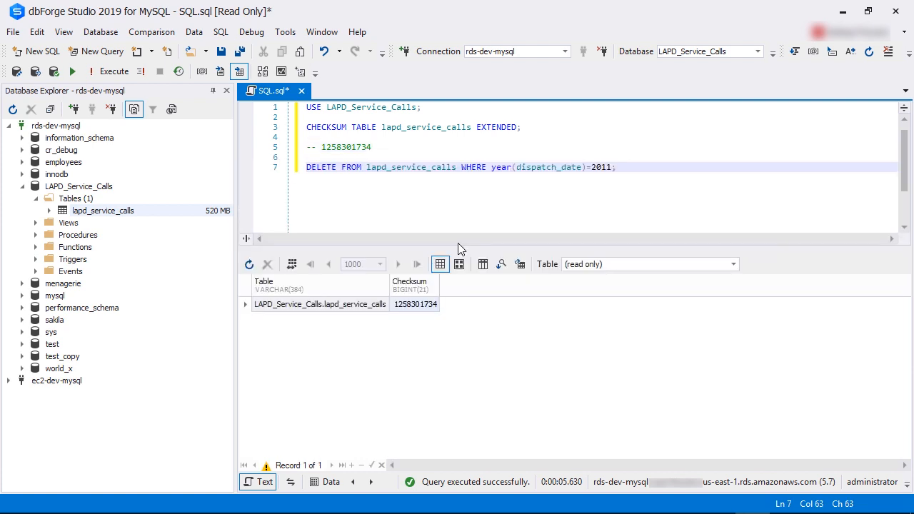
click(123, 72)
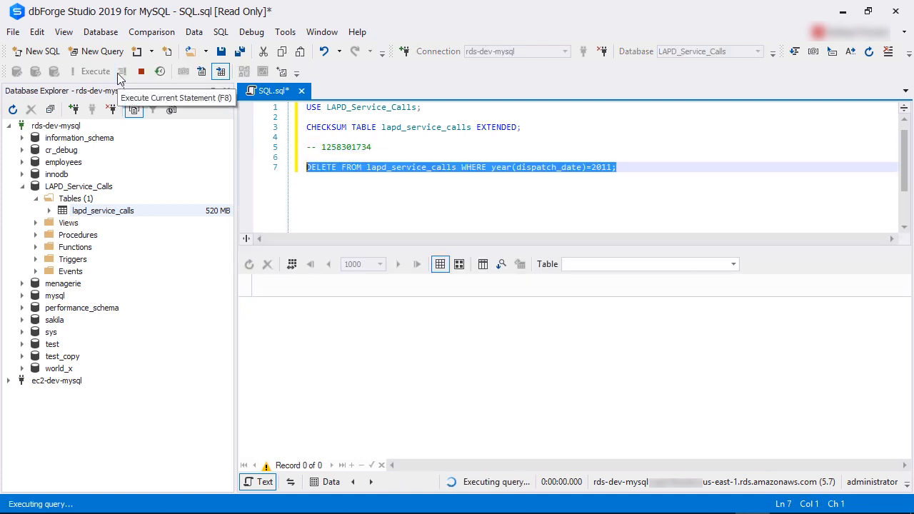
click(94, 72)
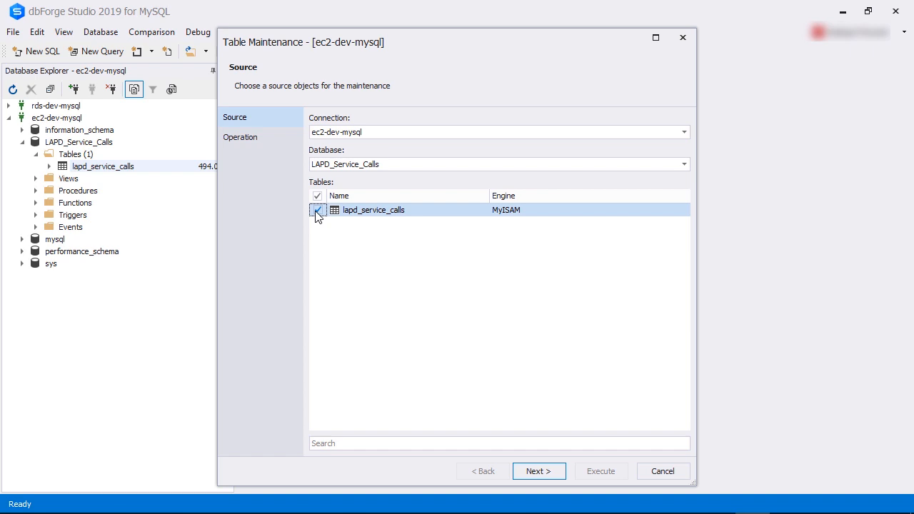
Run a Quick REPAIR TABLE on ec2-dev-mysql's lapd_service_calls.
click(538, 472)
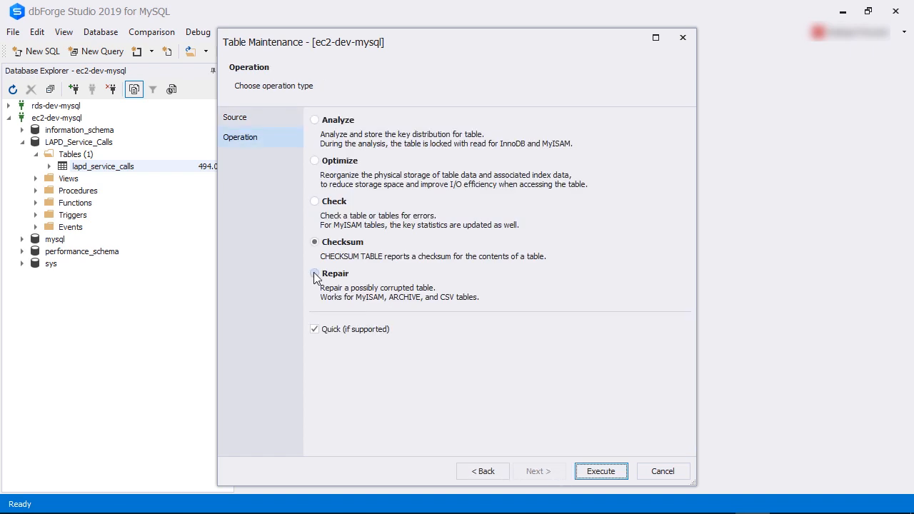
click(314, 274)
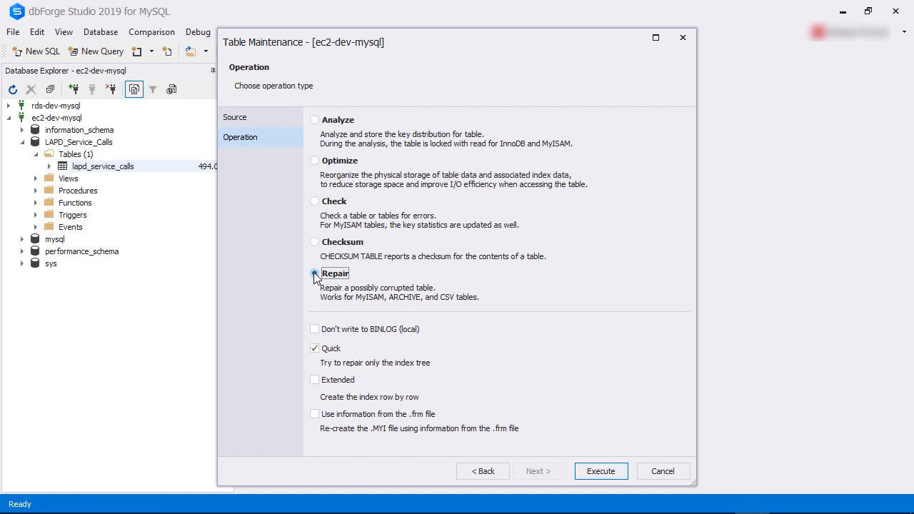
click(600, 471)
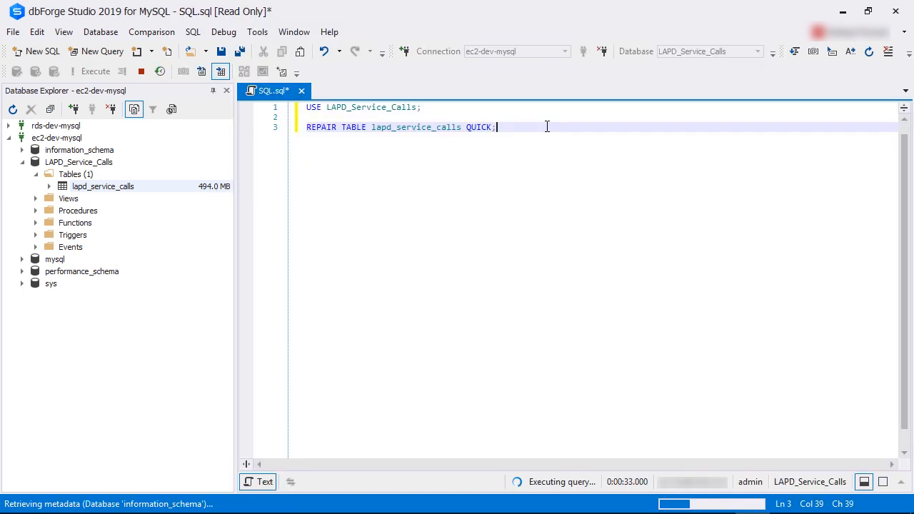